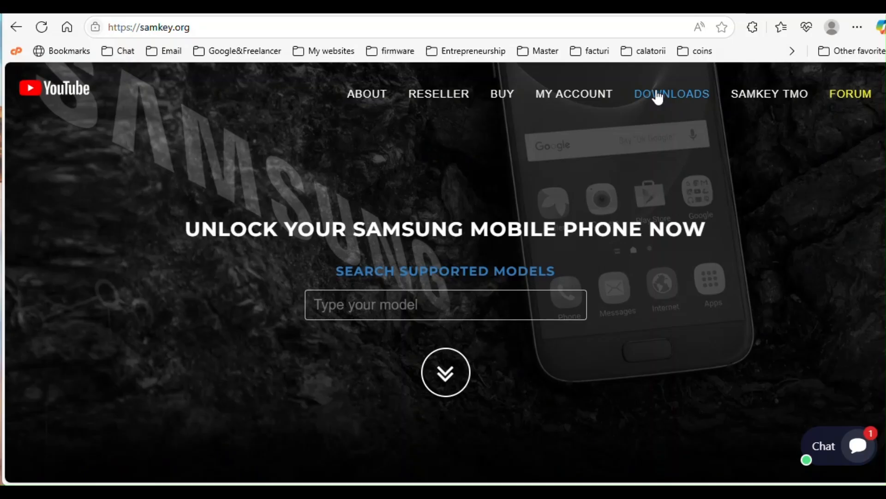
- Show the Download SamKEY panel listing version 6.17.0 and the Samsung USB drivers
{"action": "left_click", "coordinate": [671, 94]}
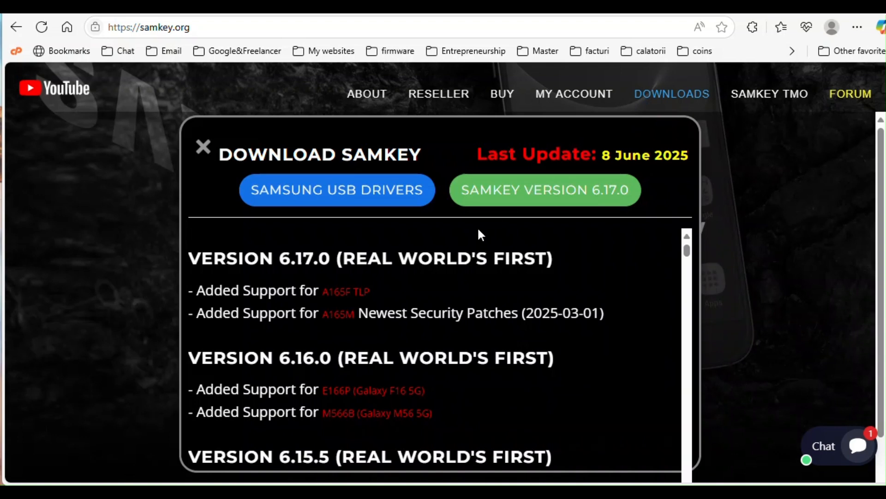
{"action": "mouse_move", "coordinate": [477, 197]}
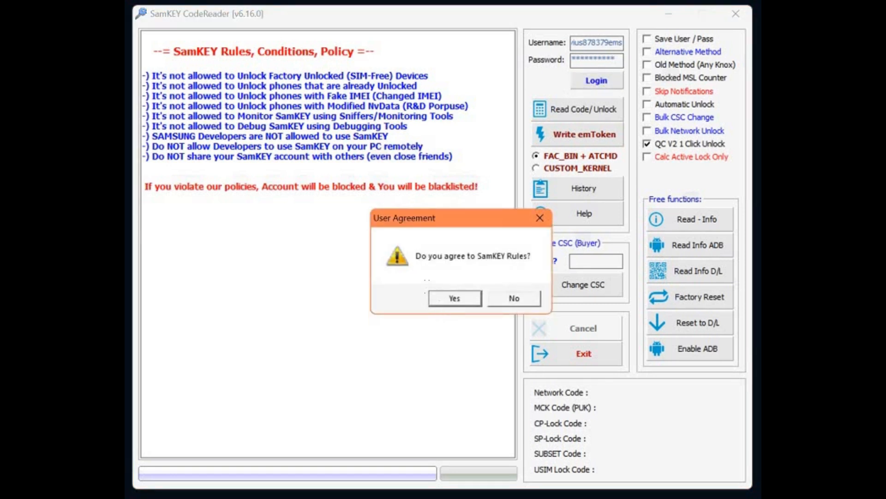
- Accept the user agreement, log in with 56 credits, and read the phone info over USB modem on COM3
{"action": "left_click", "coordinate": [454, 298]}
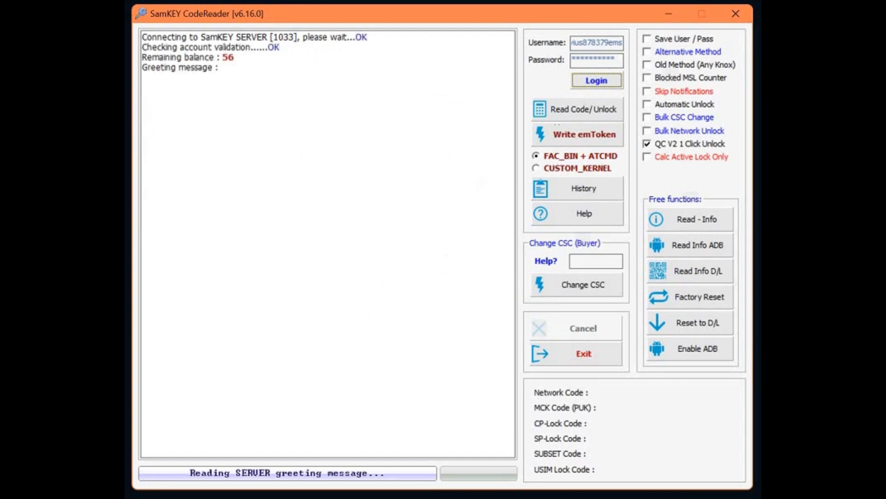
{"action": "left_click", "coordinate": [597, 79]}
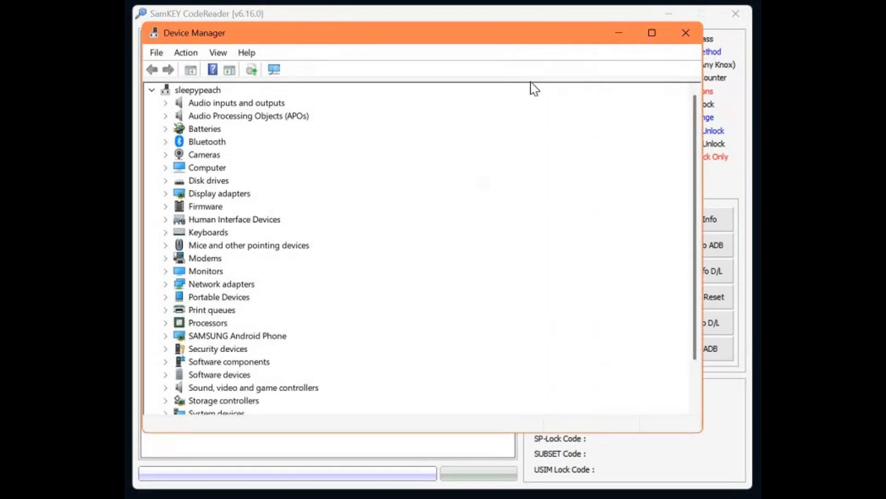
{"action": "mouse_move", "coordinate": [608, 22]}
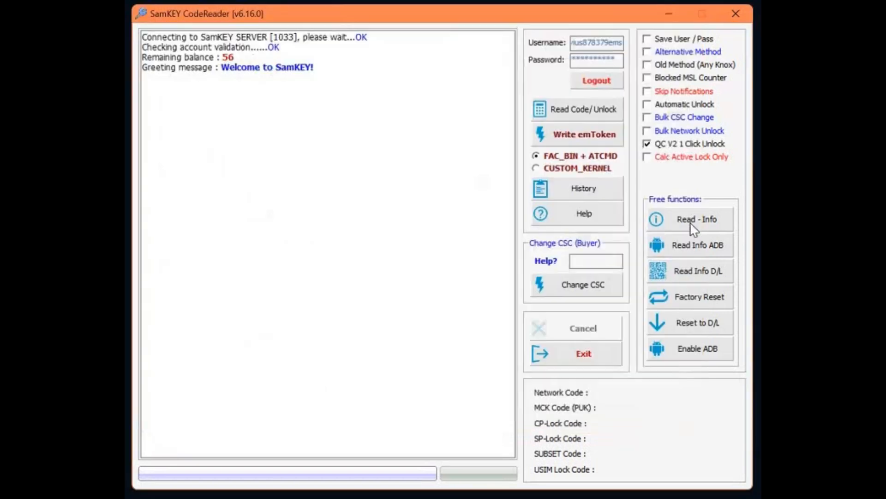
{"action": "left_click", "coordinate": [696, 220]}
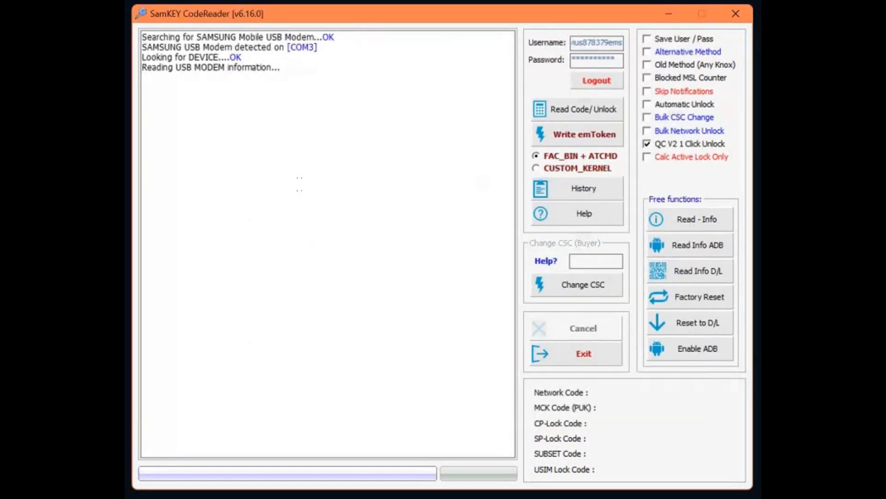